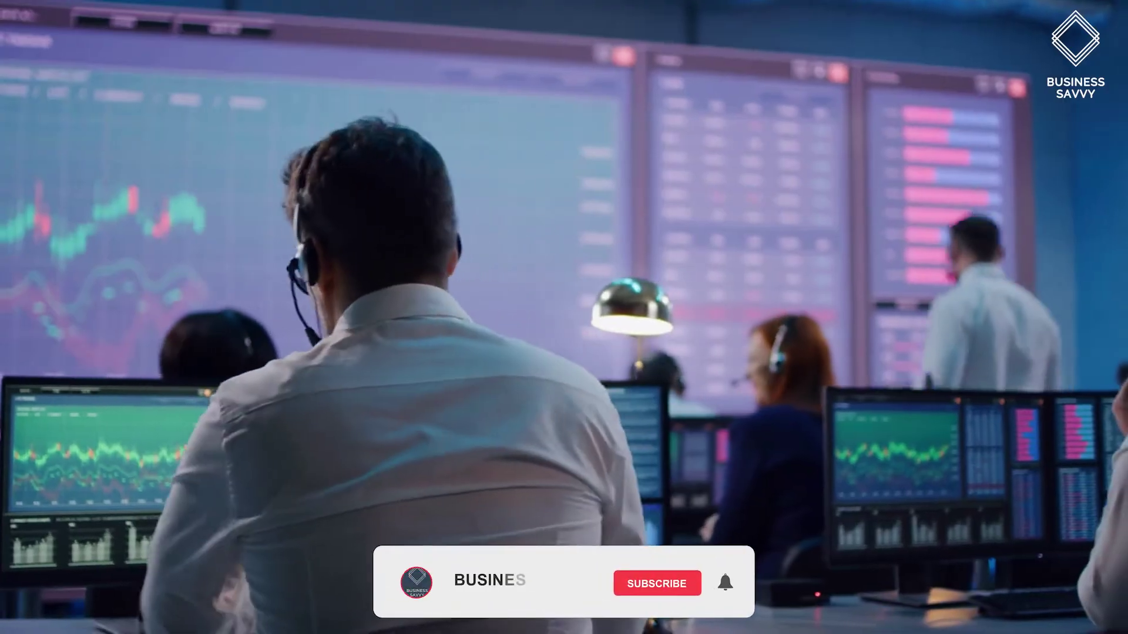
pyautogui.click(658, 583)
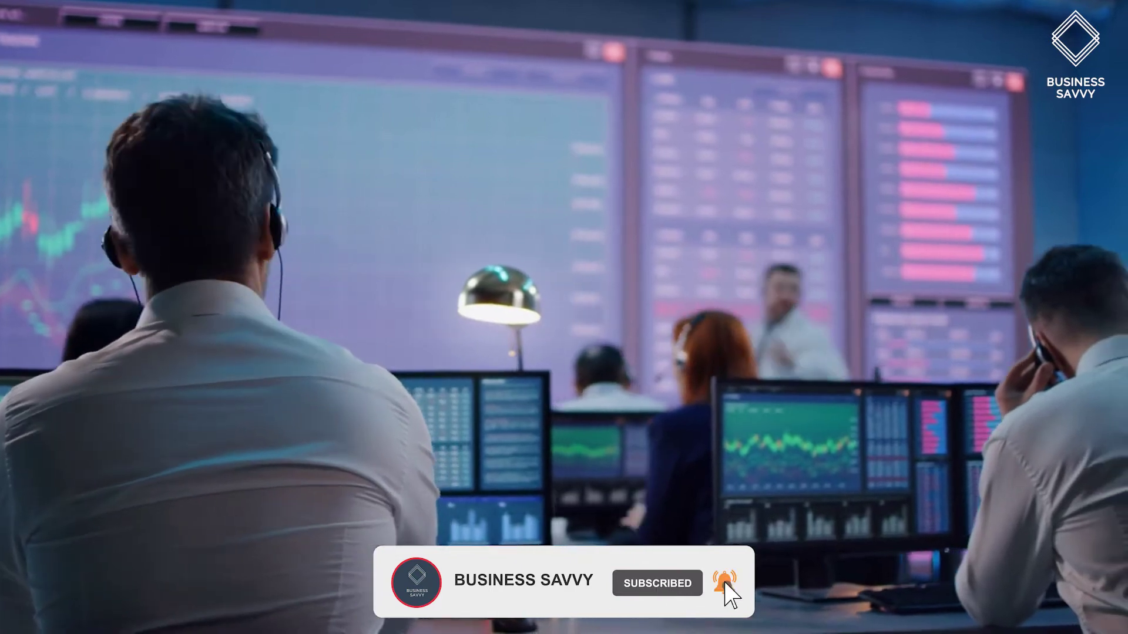